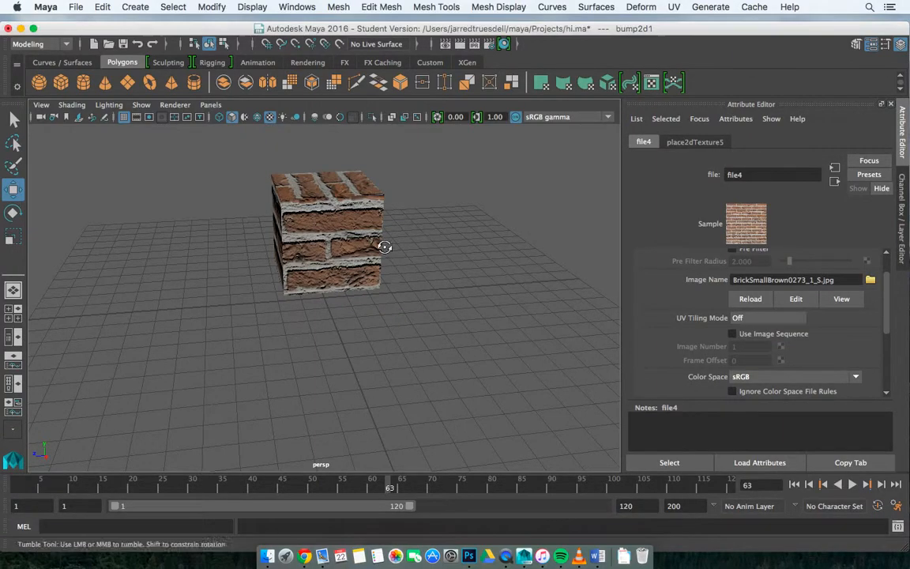
Step: Orbit the viewport around the brick-textured cube
{"action": "left_click_drag", "start_coordinate": [385, 247], "coordinate": [514, 277]}
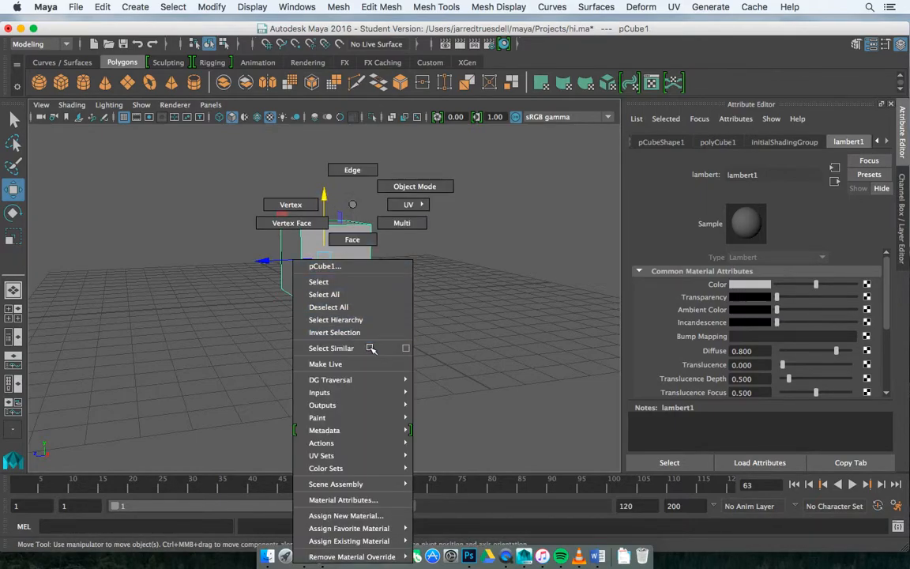
Step: Assign a new Lambert material (lambert5) to the plain cube
{"action": "left_click", "coordinate": [341, 515]}
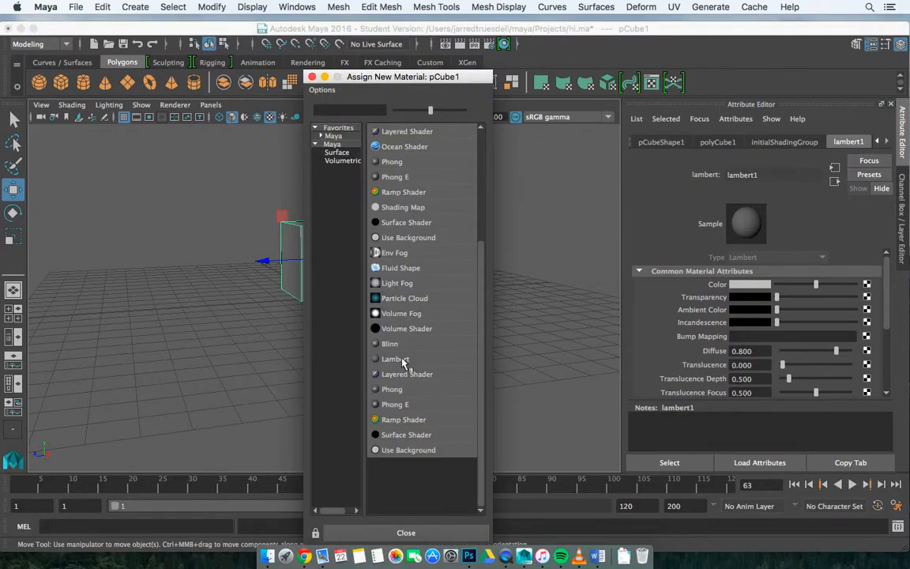
{"action": "left_click", "coordinate": [394, 358]}
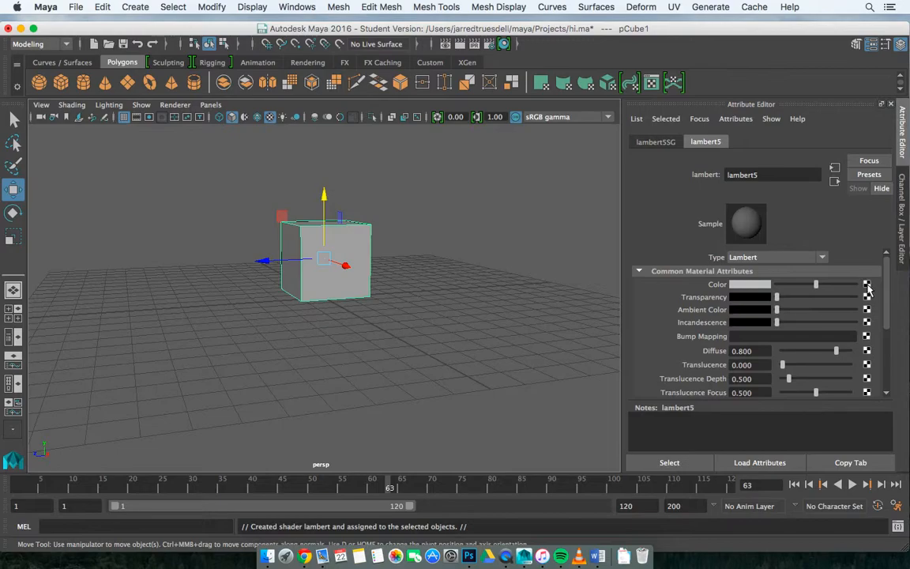
Step: Connect a new File texture node (file5) to lambert5's Color attribute
{"action": "left_click", "coordinate": [866, 284]}
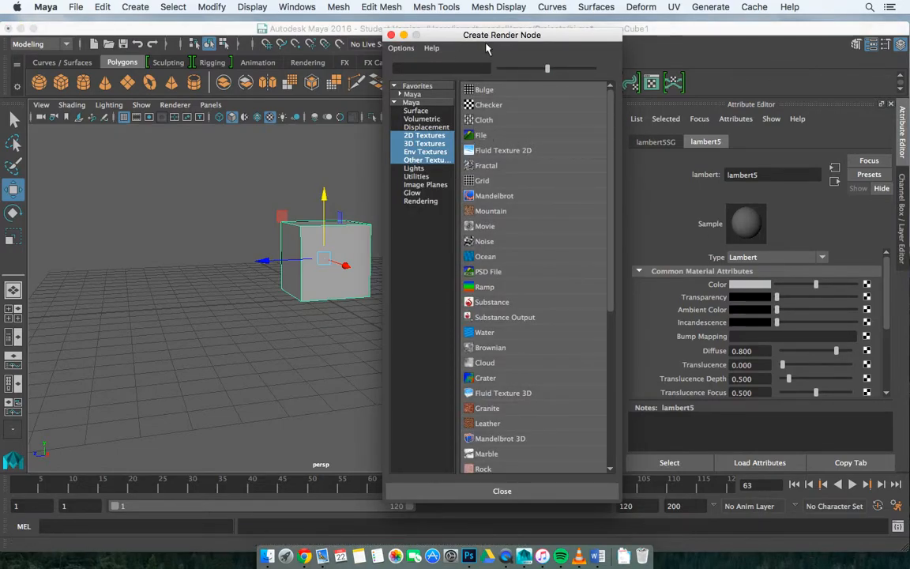
{"action": "mouse_move", "coordinate": [484, 149]}
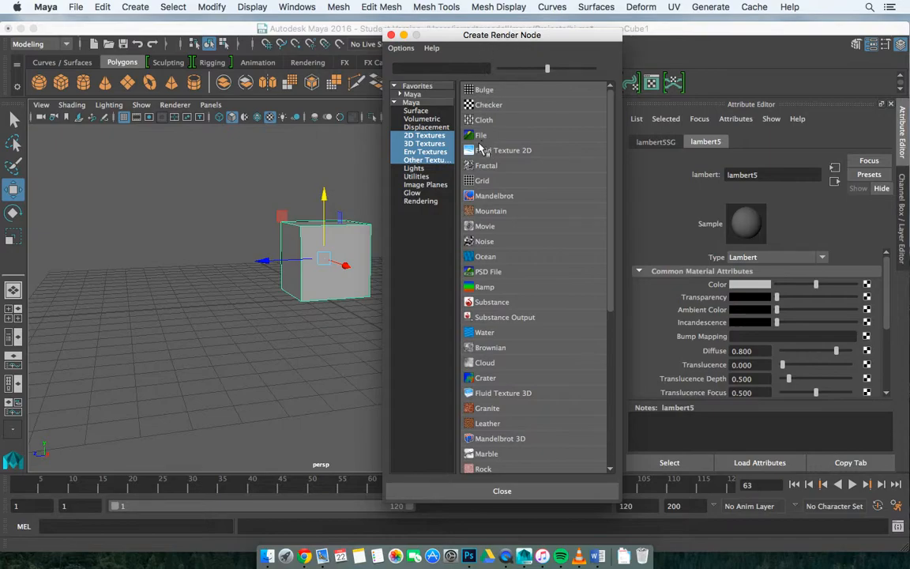
{"action": "mouse_move", "coordinate": [482, 135]}
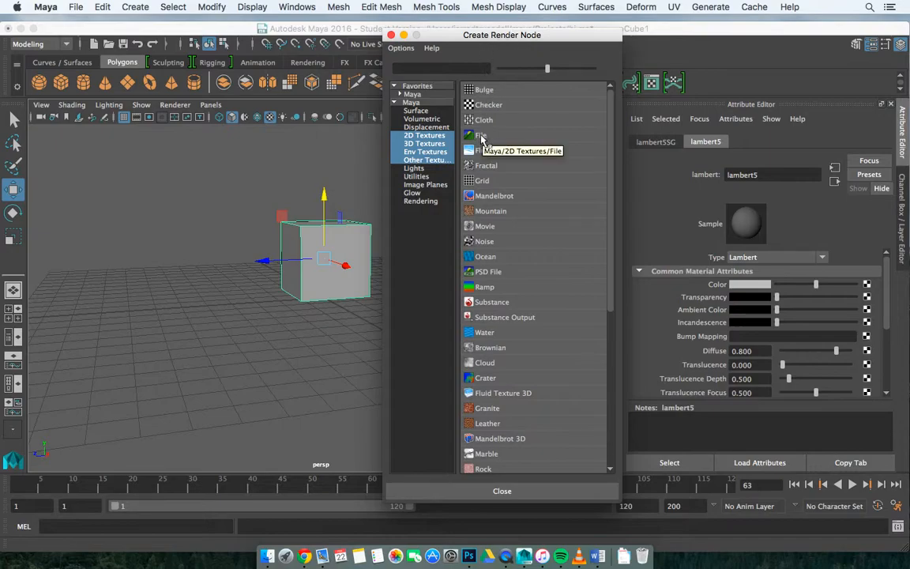
{"action": "scroll", "scroll_direction": "down", "scroll_amount": 3}
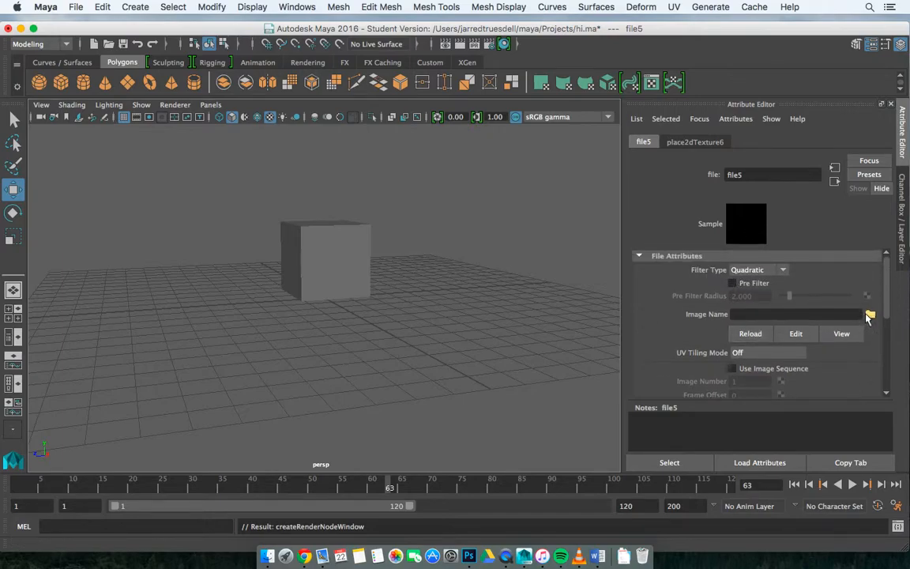
{"action": "mouse_move", "coordinate": [869, 325]}
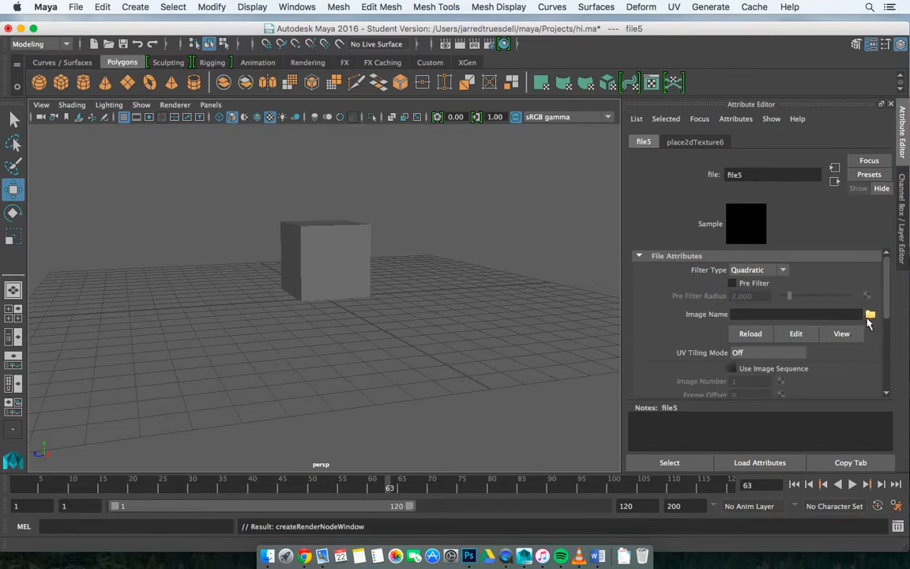
Step: Load BrickSmallBrown0273_1_S.jpg into file5's Image Name
{"action": "left_click", "coordinate": [870, 314]}
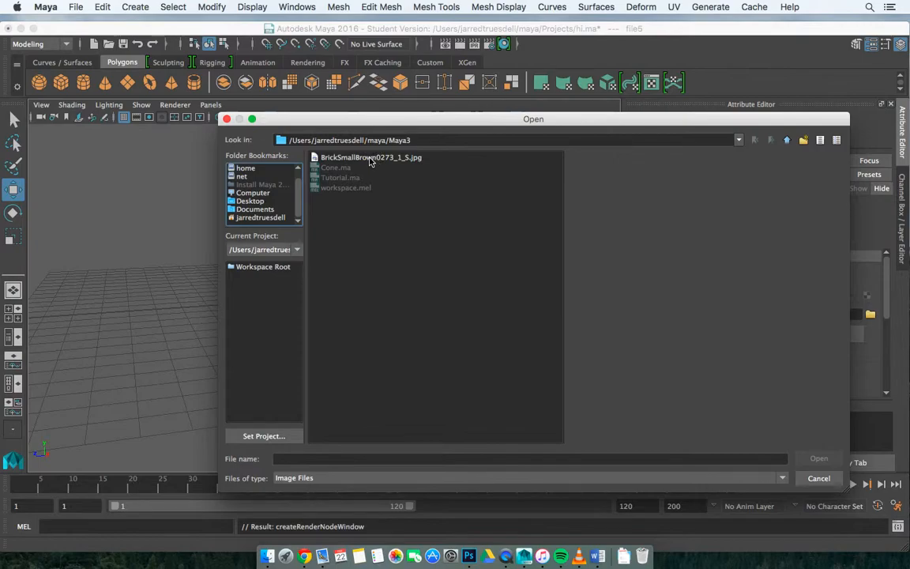
{"action": "left_click", "coordinate": [372, 157]}
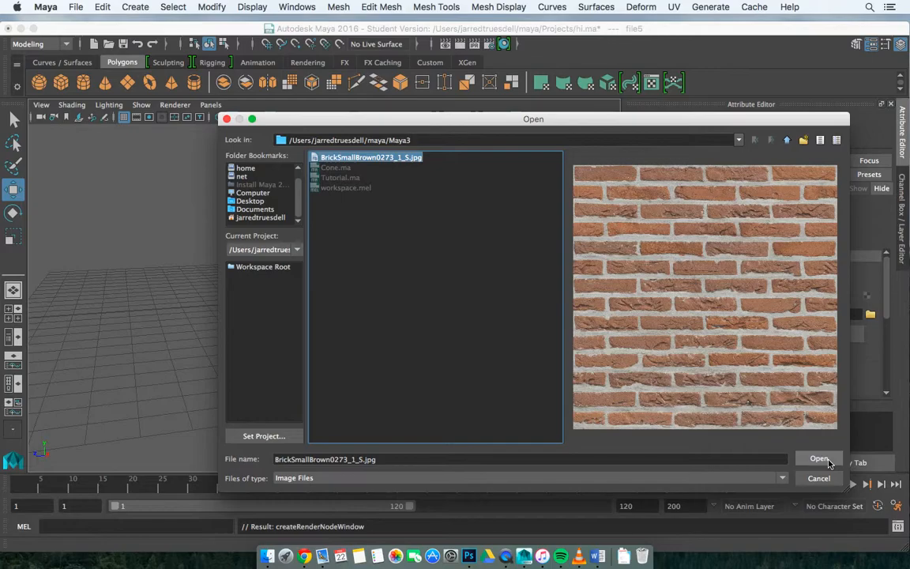
{"action": "left_click", "coordinate": [819, 458]}
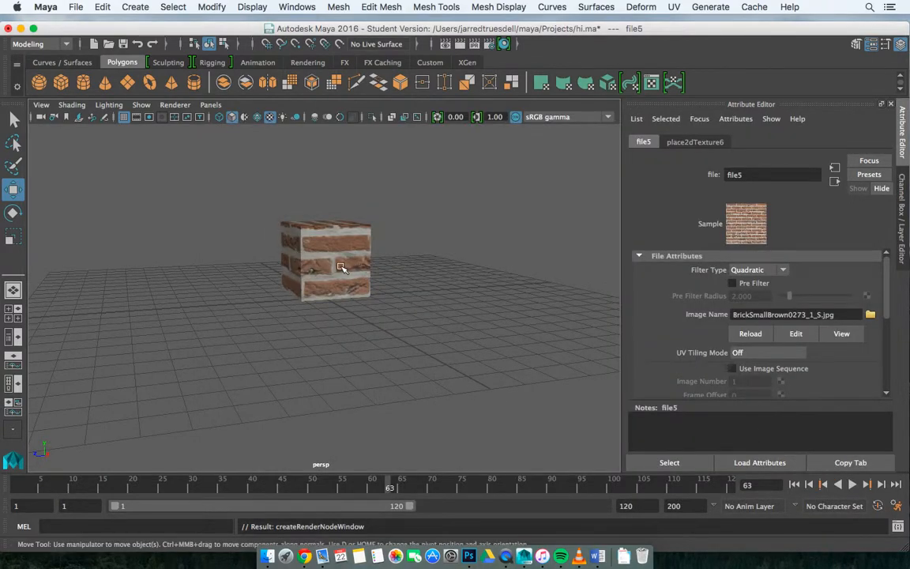
{"action": "left_click_drag", "start_coordinate": [340, 267], "coordinate": [396, 261]}
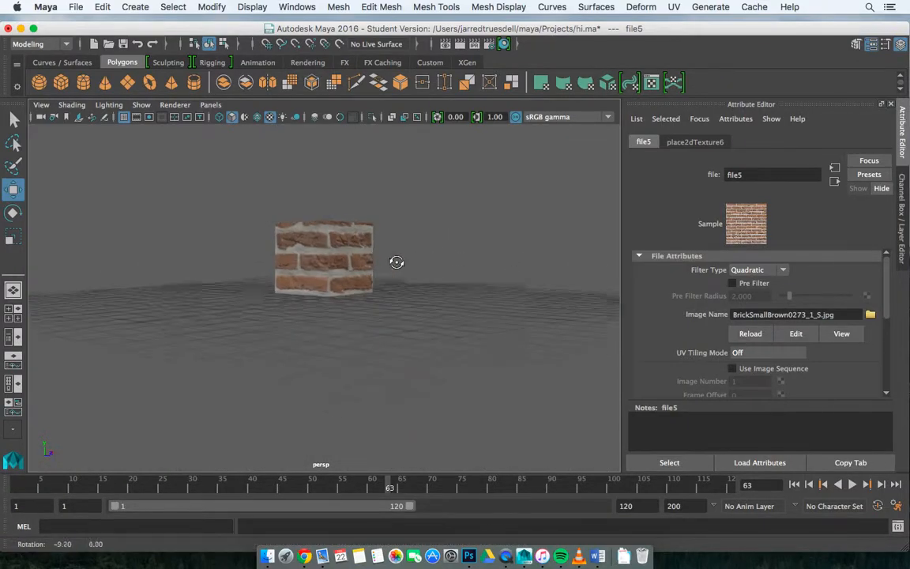
{"action": "left_click_drag", "start_coordinate": [396, 262], "coordinate": [518, 184]}
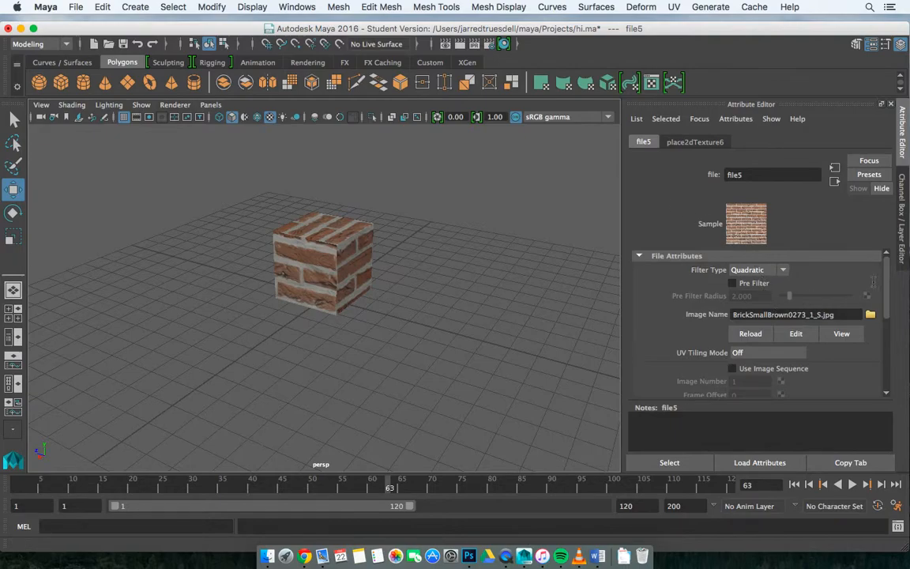
{"action": "mouse_move", "coordinate": [351, 200]}
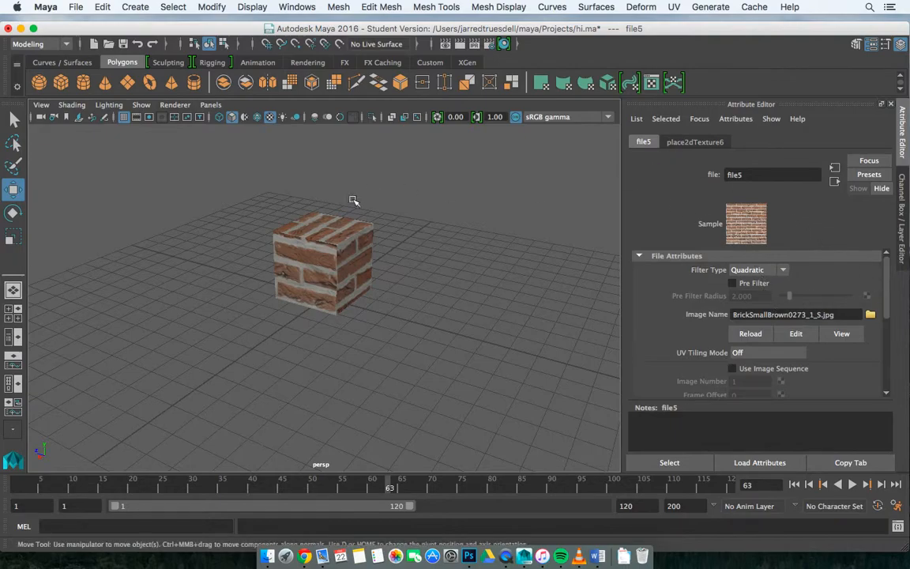
Step: Link a new file texture (file6) to lambert5's Bump Mapping via bump2d2
{"action": "left_click", "coordinate": [323, 264]}
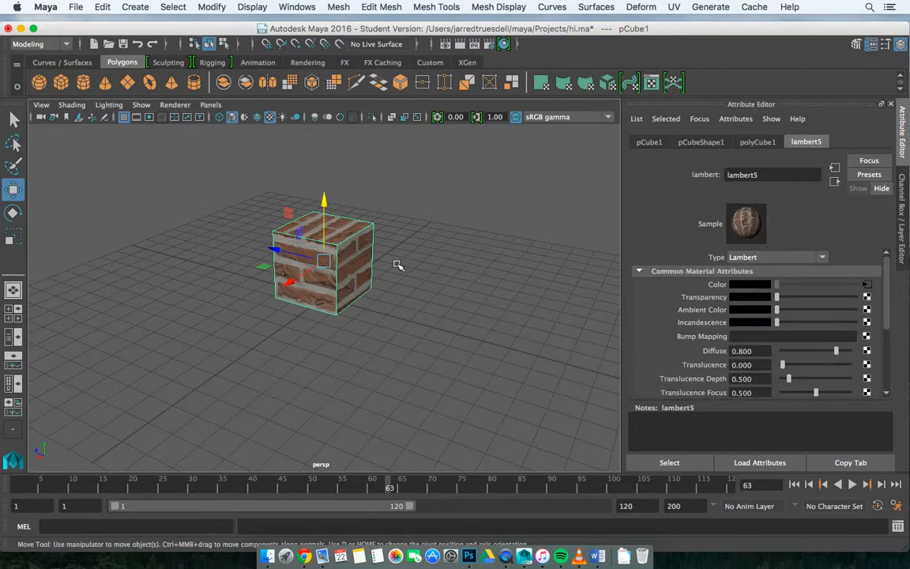
{"action": "mouse_move", "coordinate": [683, 335]}
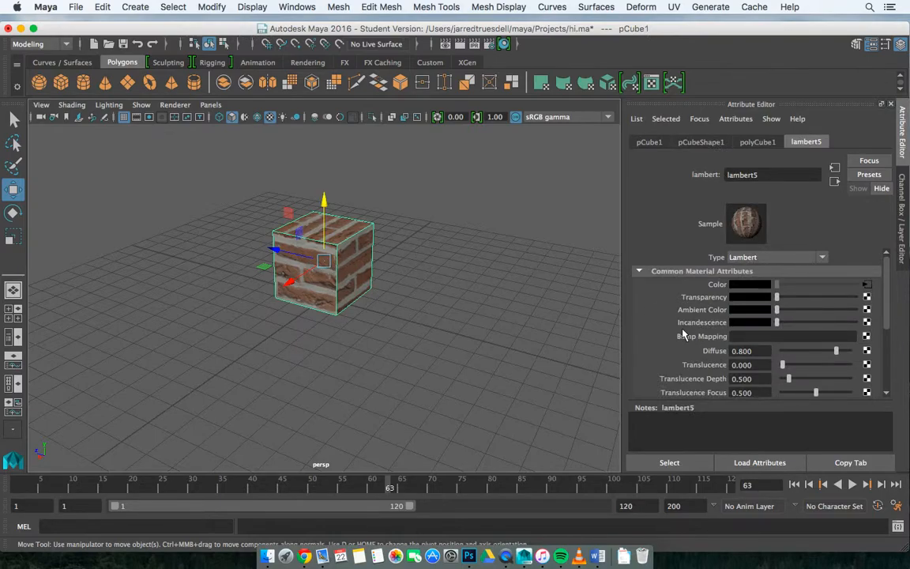
{"action": "left_click", "coordinate": [866, 336]}
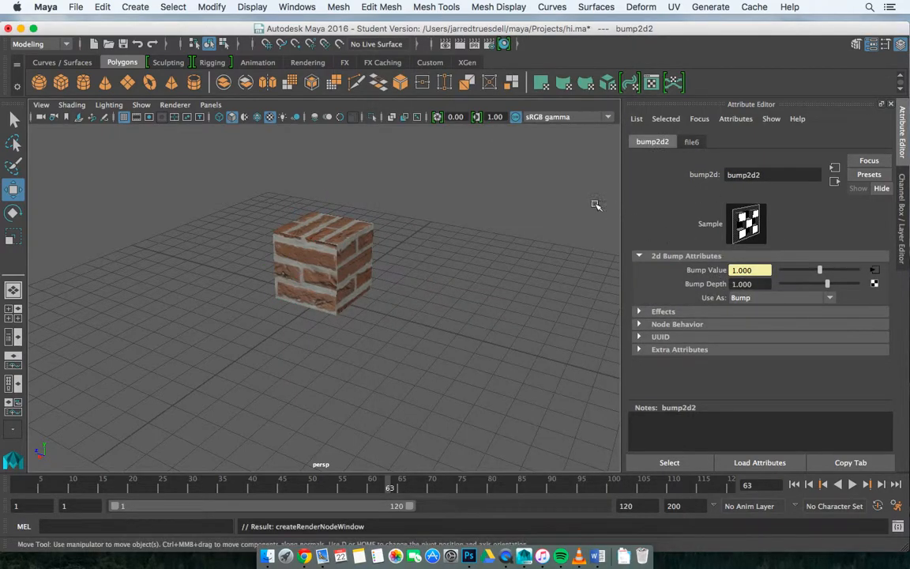
{"action": "left_click", "coordinate": [322, 260]}
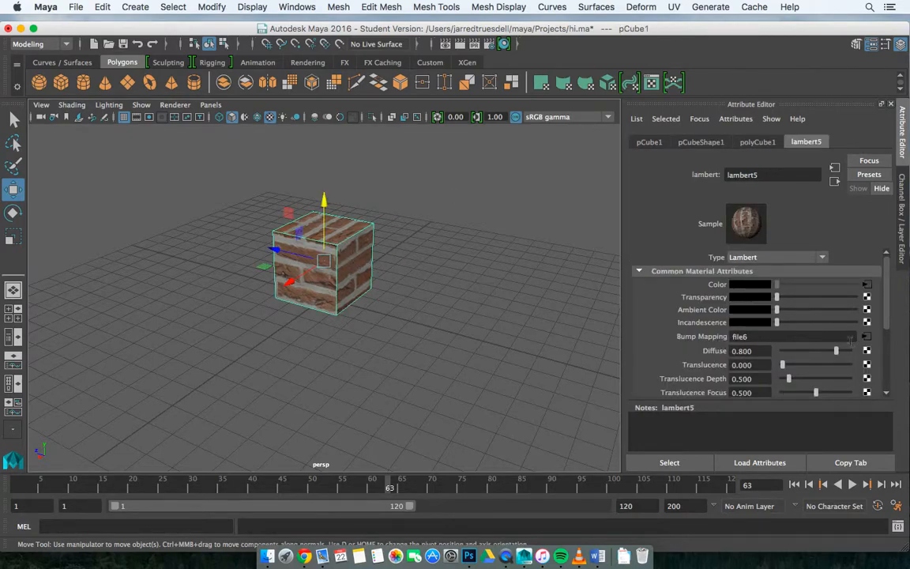
{"action": "mouse_move", "coordinate": [869, 337]}
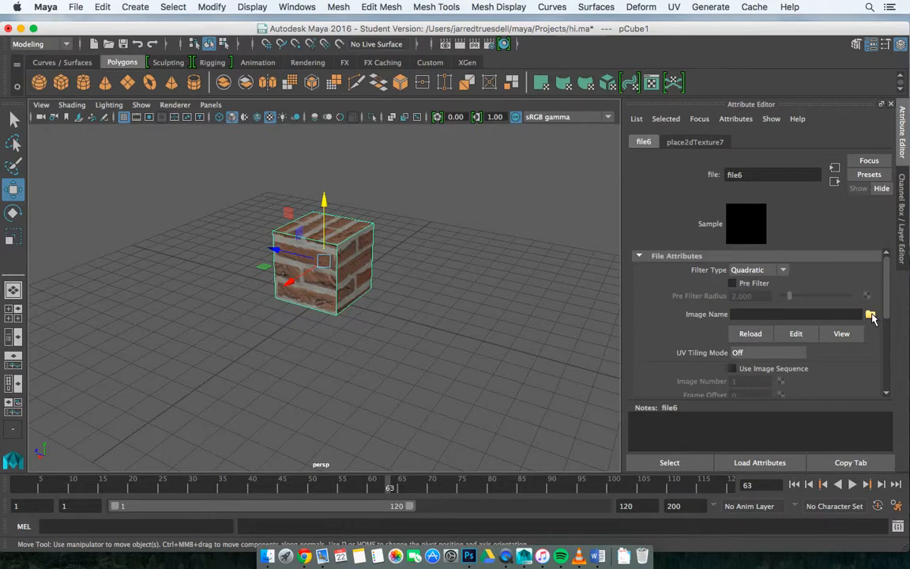
{"action": "mouse_move", "coordinate": [669, 322]}
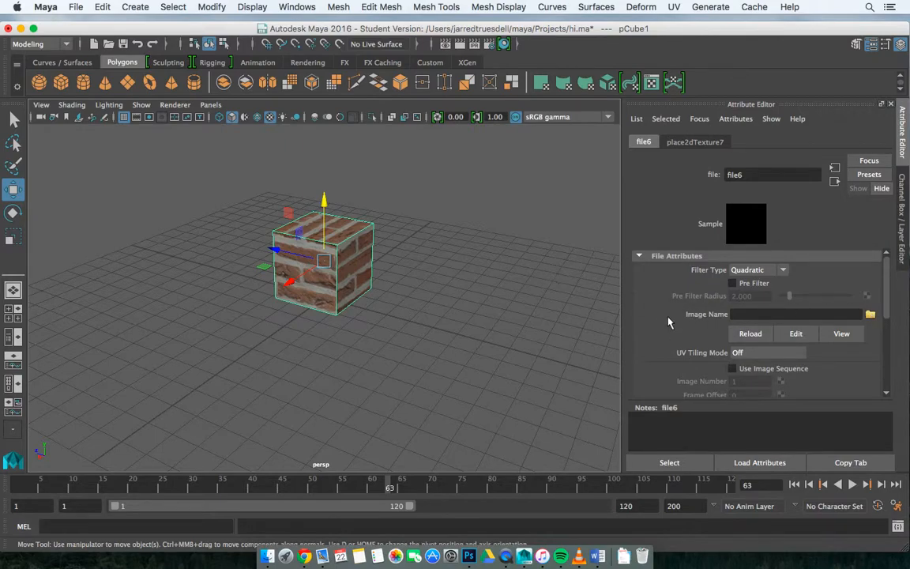
Step: Load BrickSmallBrown0273_1_S.jpg into file6 as the bump image
{"action": "left_click", "coordinate": [869, 313]}
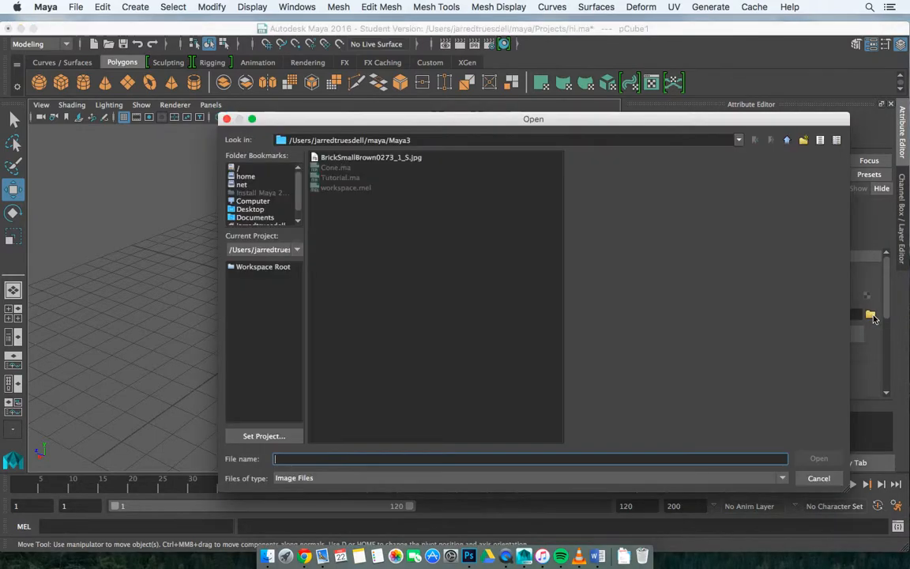
{"action": "left_click", "coordinate": [370, 157]}
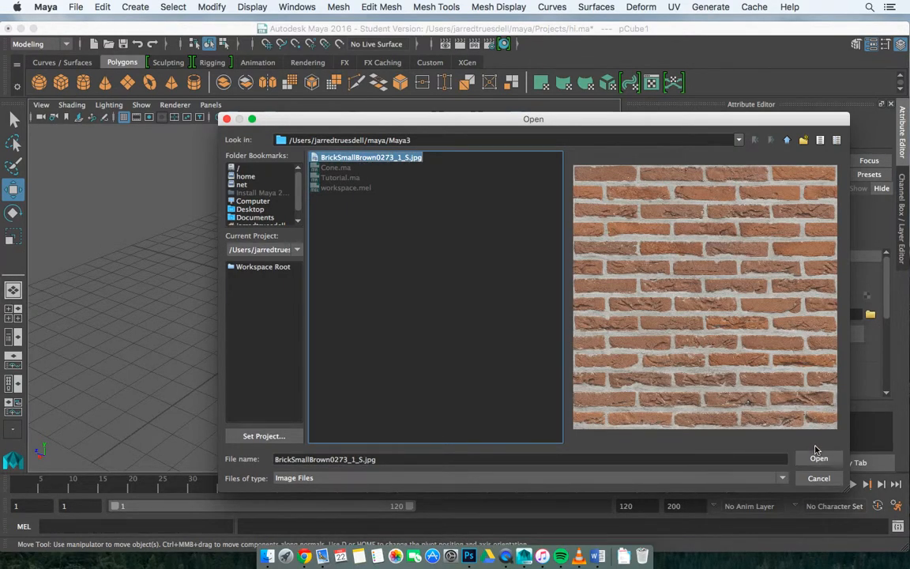
{"action": "left_click", "coordinate": [818, 458]}
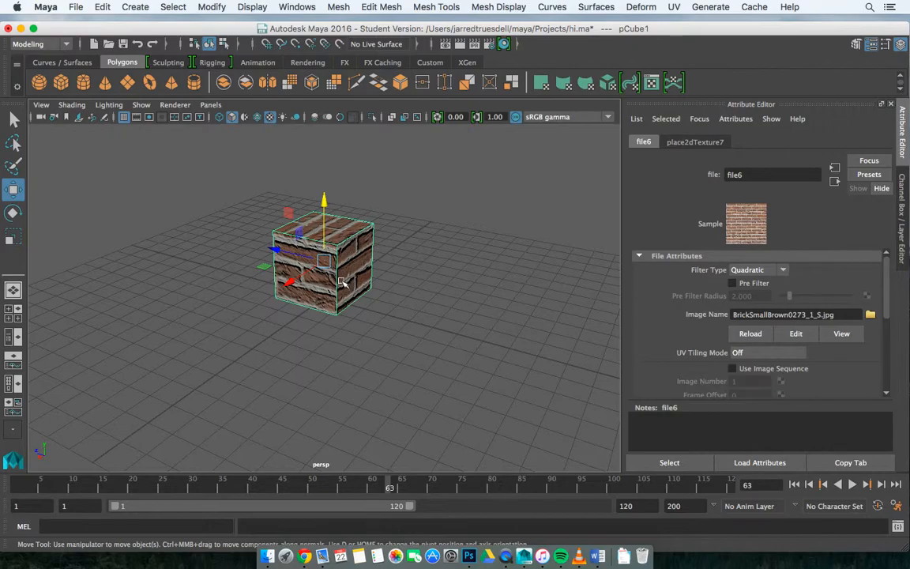